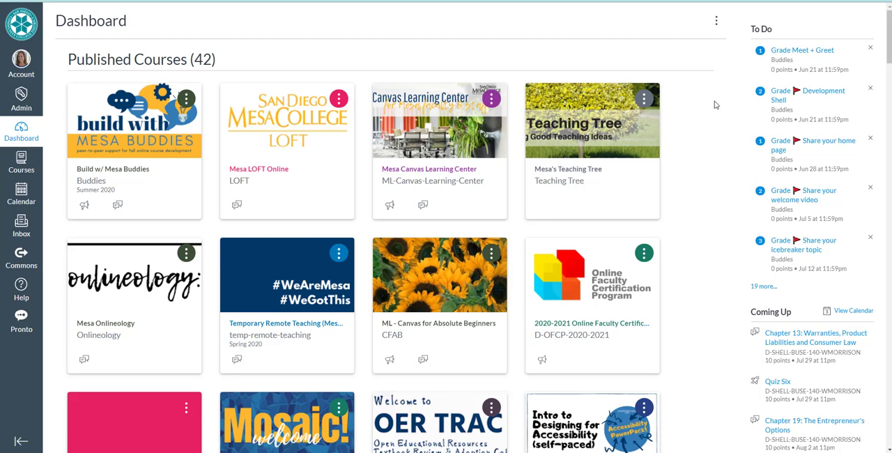
mouse_move(710, 103)
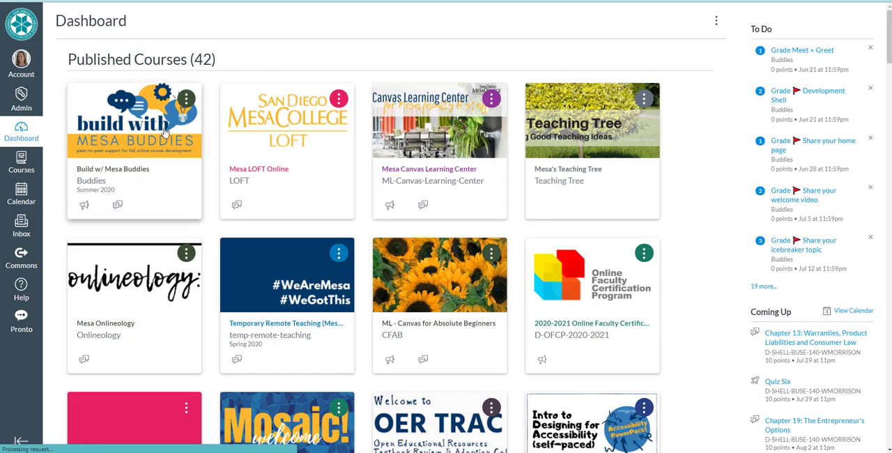
Open the Build w/ Mesa Buddies course home page from its Dashboard card
click(134, 120)
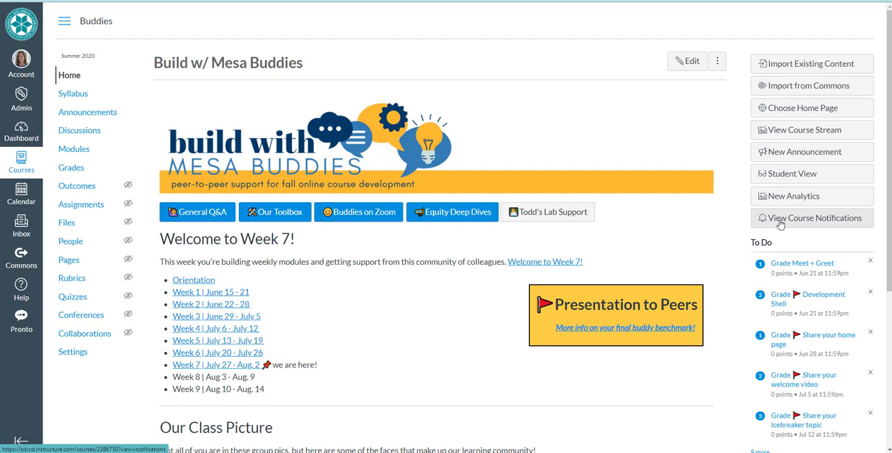
mouse_move(833, 225)
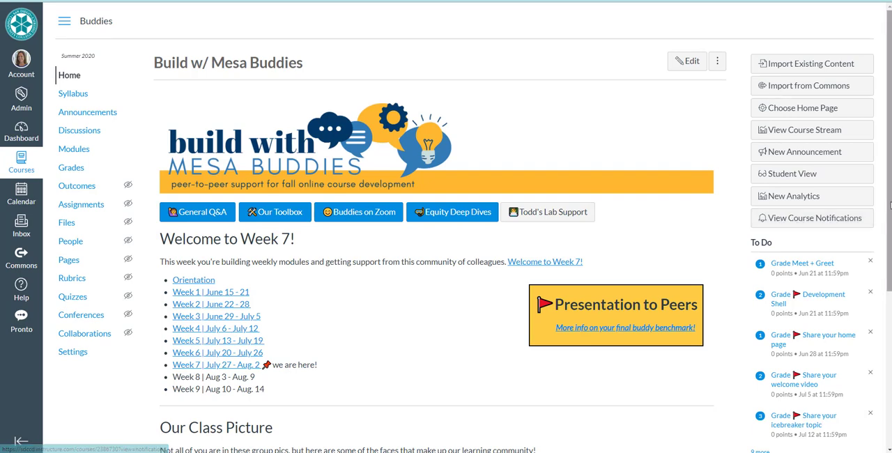
scroll(down, 3)
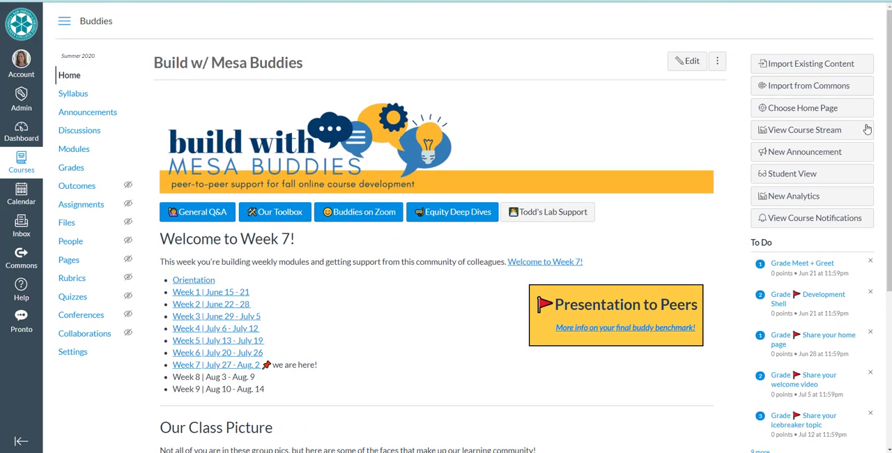
mouse_move(805, 222)
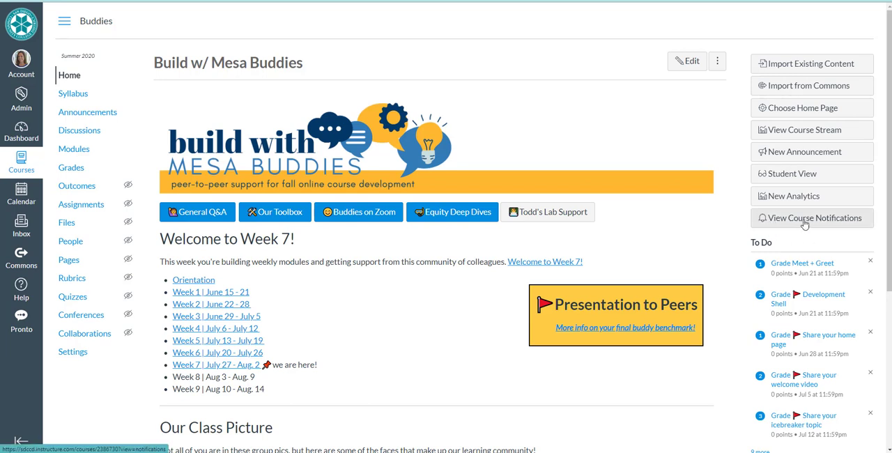
click(810, 217)
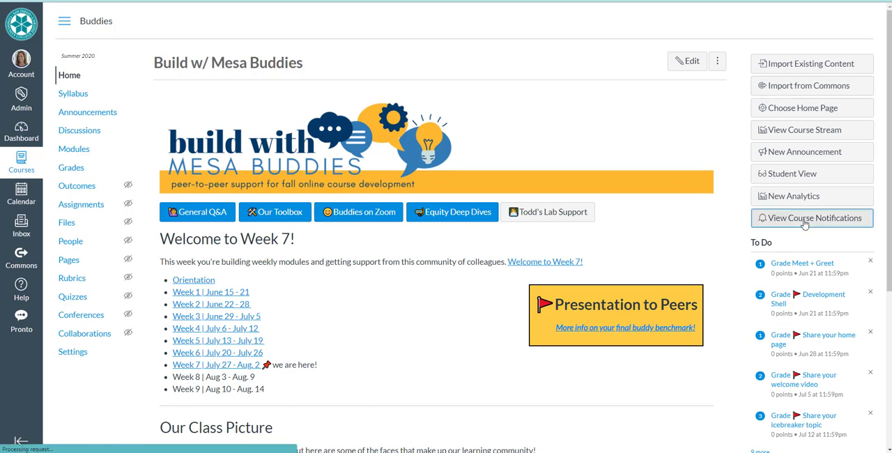
Show the Build w/ Mesa Buddies Course Notification Settings page with per-activity email settings
click(811, 218)
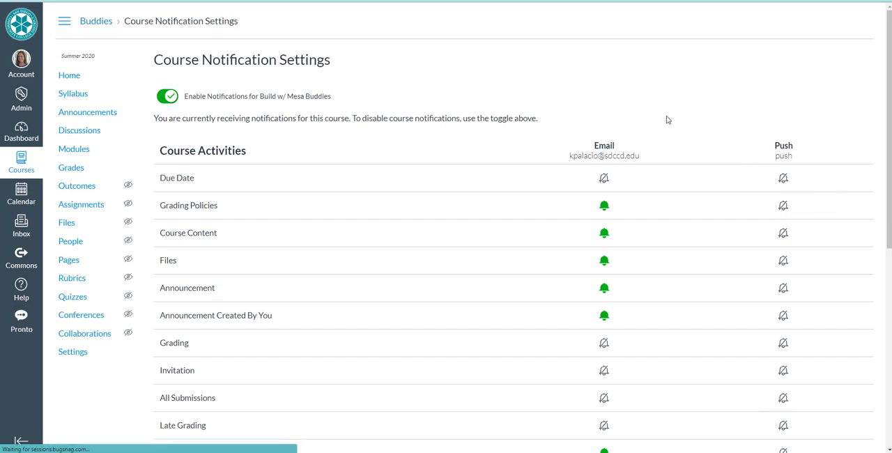
mouse_move(457, 132)
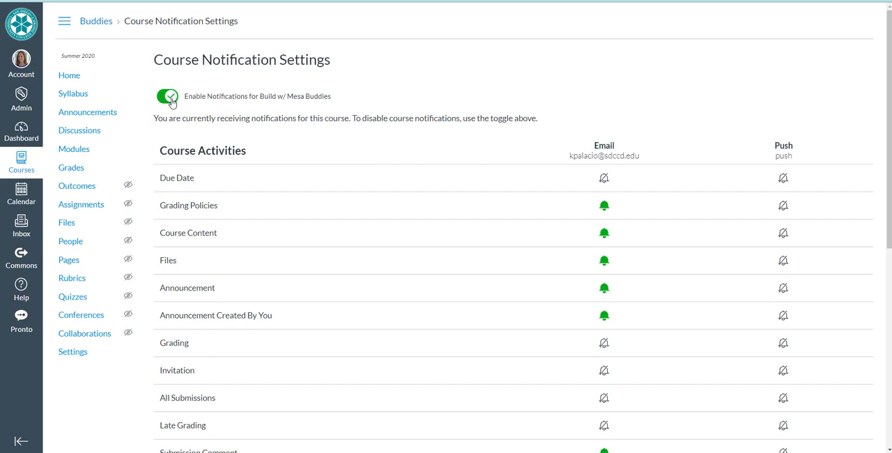
click(167, 96)
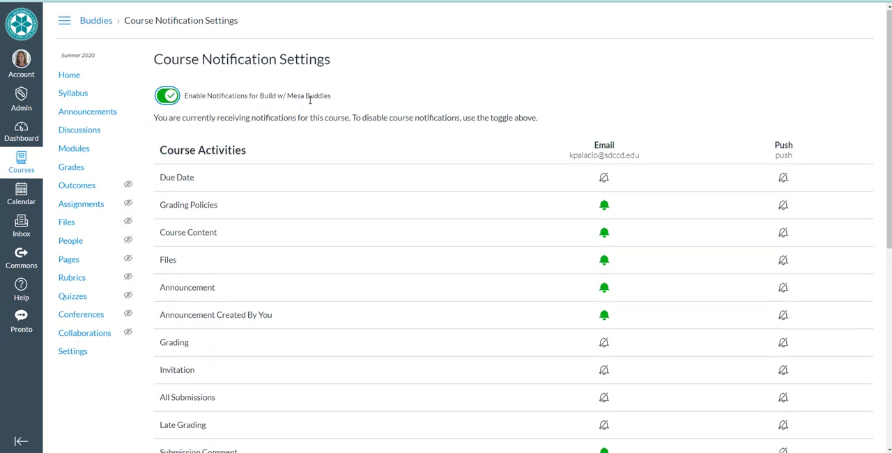
scroll(down, 3)
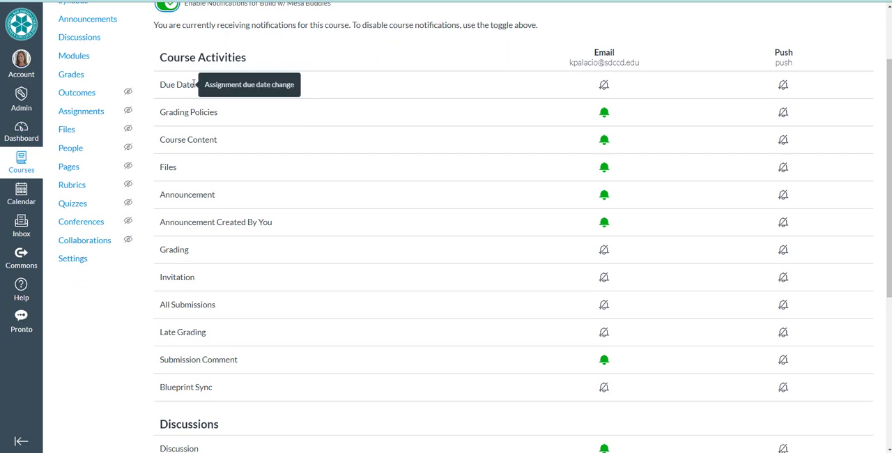
mouse_move(188, 139)
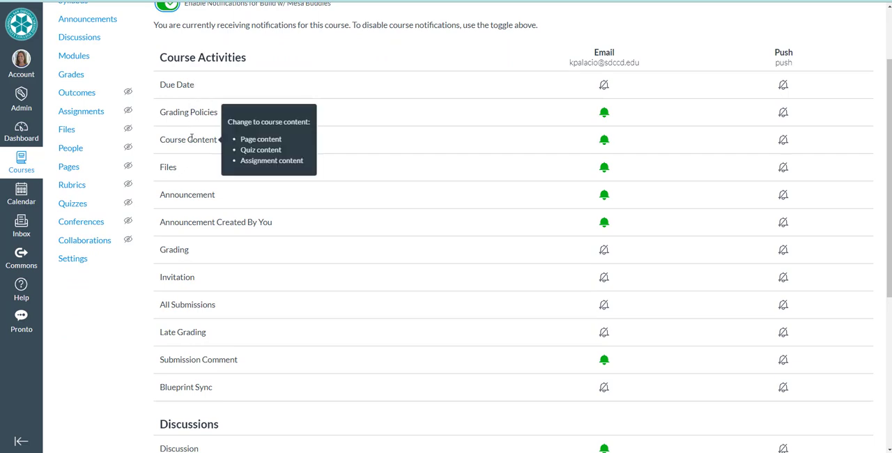
mouse_move(193, 138)
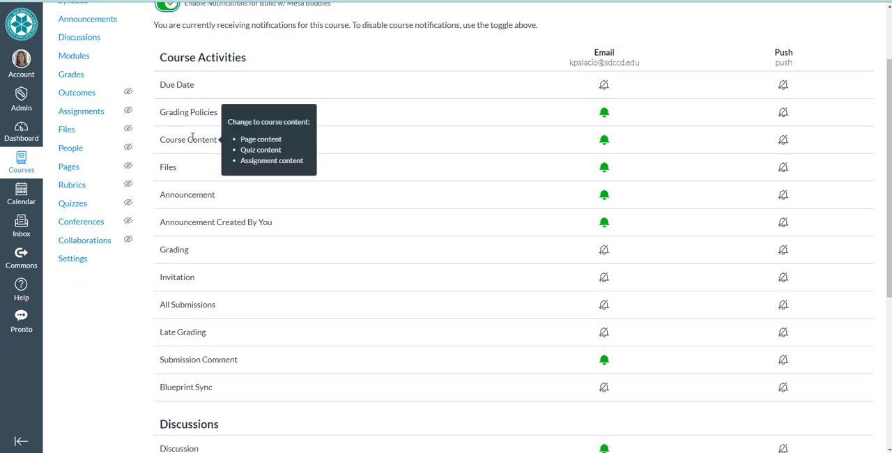
mouse_move(203, 215)
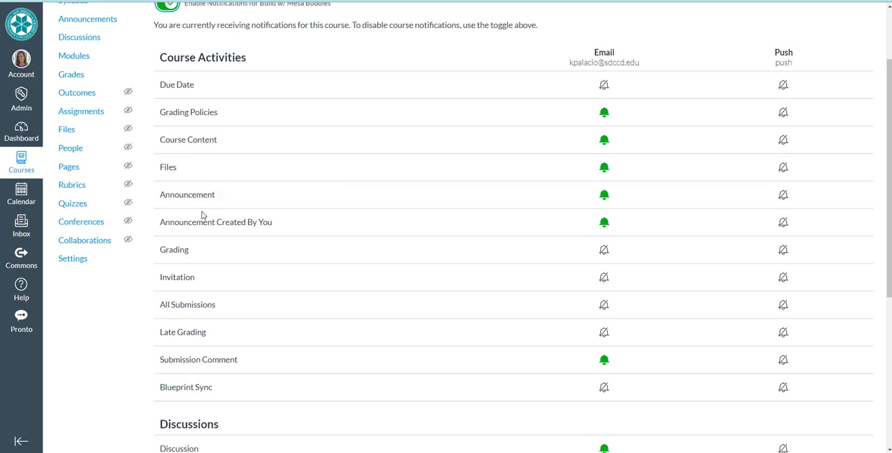
mouse_move(187, 194)
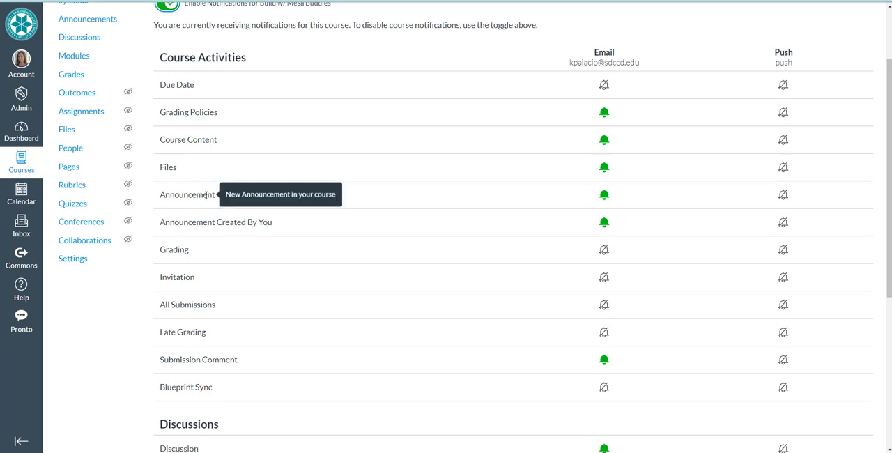
mouse_move(604, 194)
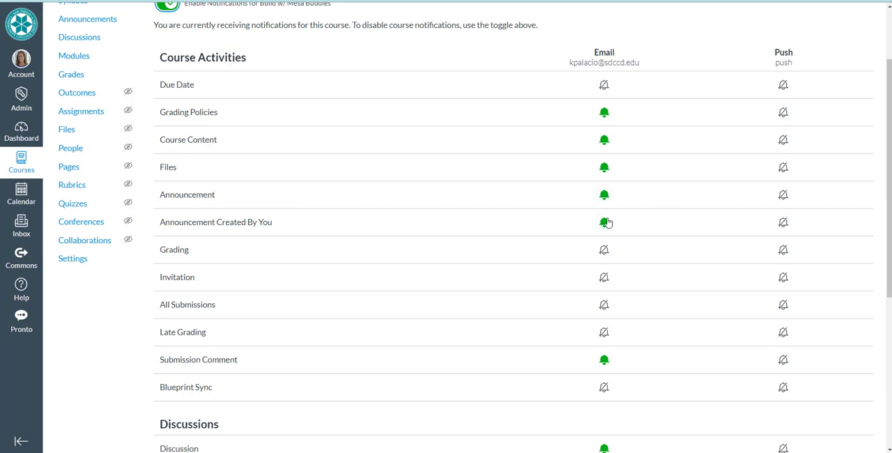
mouse_move(603, 195)
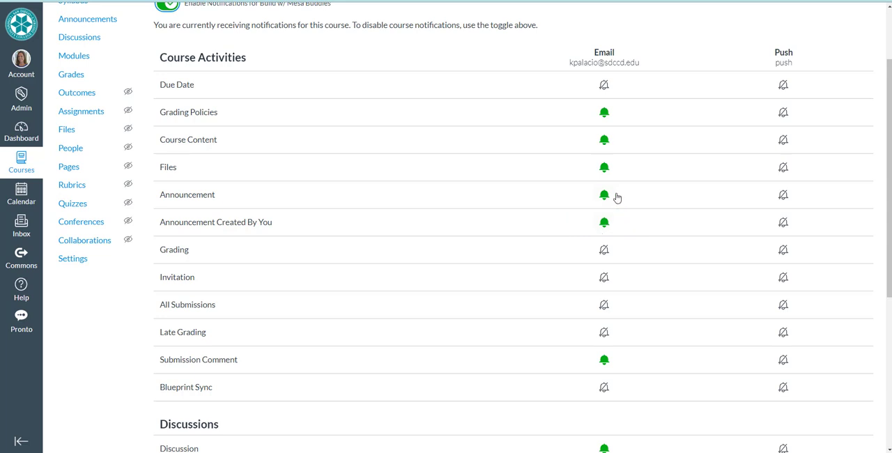
Turn Announcement email notifications off, then set them to Notify immediately
click(604, 195)
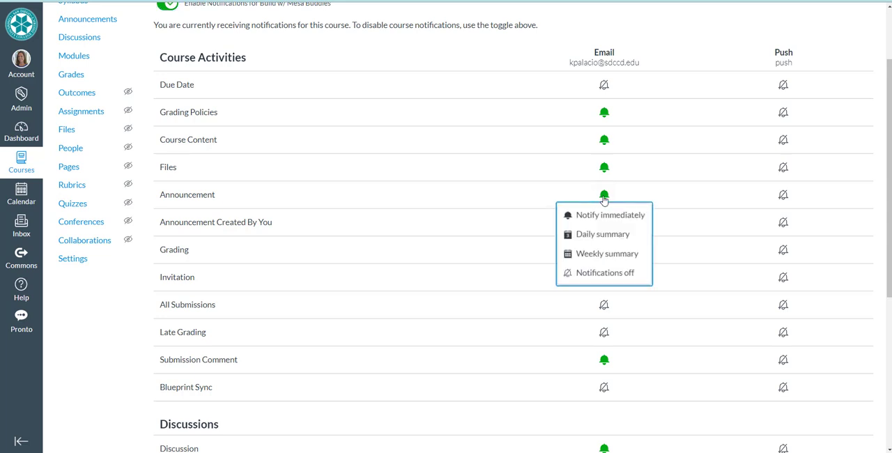
mouse_move(603, 234)
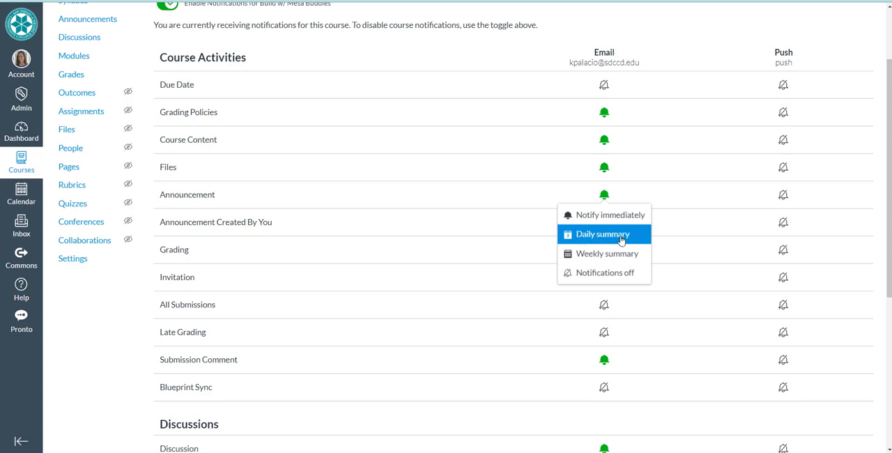
mouse_move(611, 272)
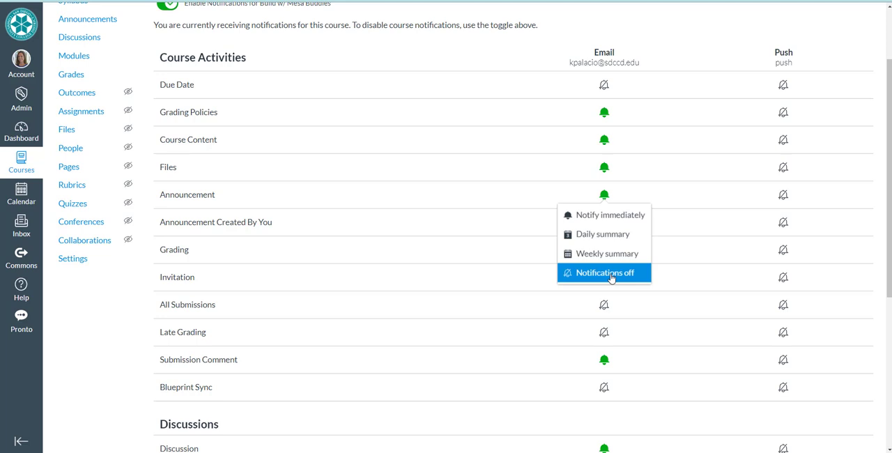
click(604, 273)
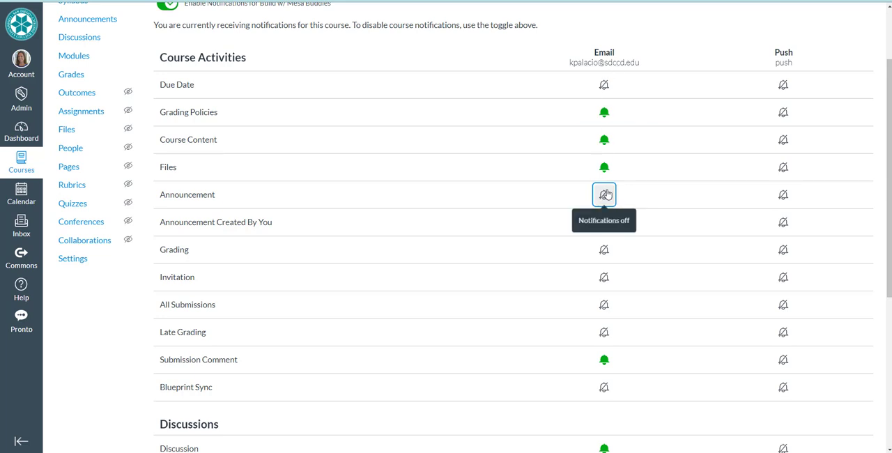
click(603, 194)
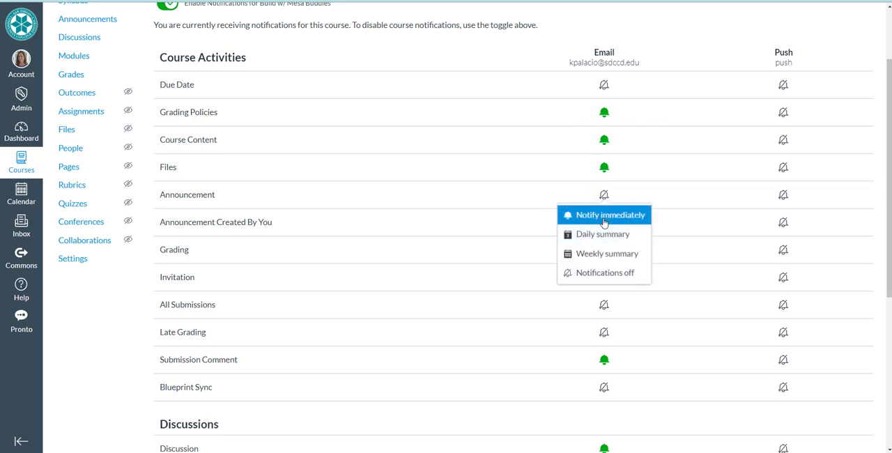
click(603, 214)
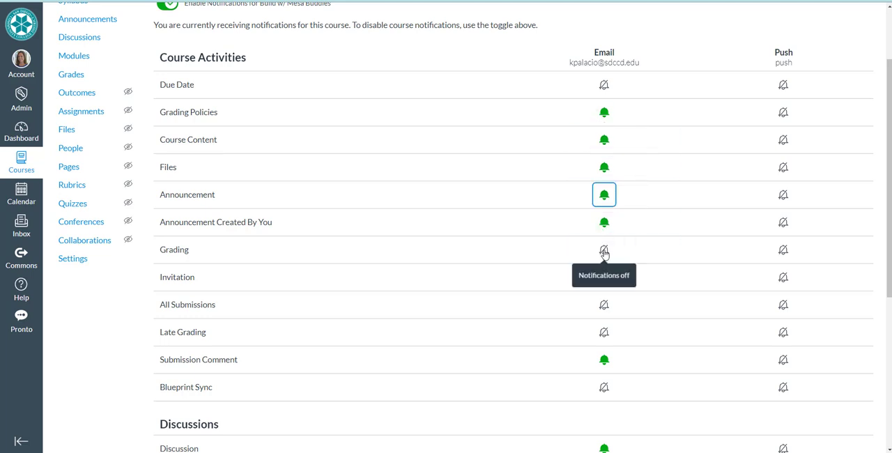
mouse_move(410, 400)
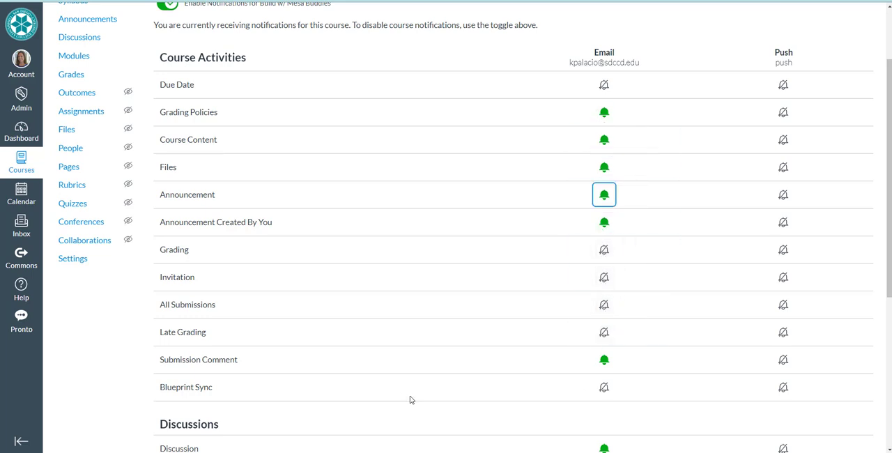
mouse_move(407, 400)
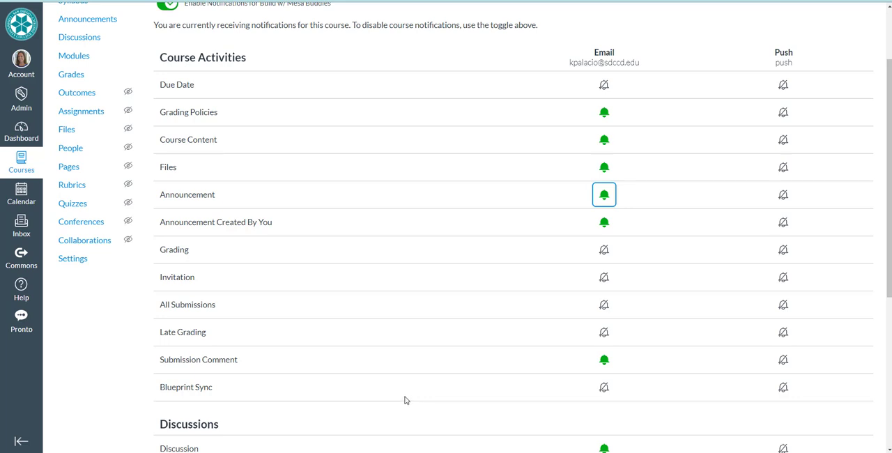
mouse_move(783, 84)
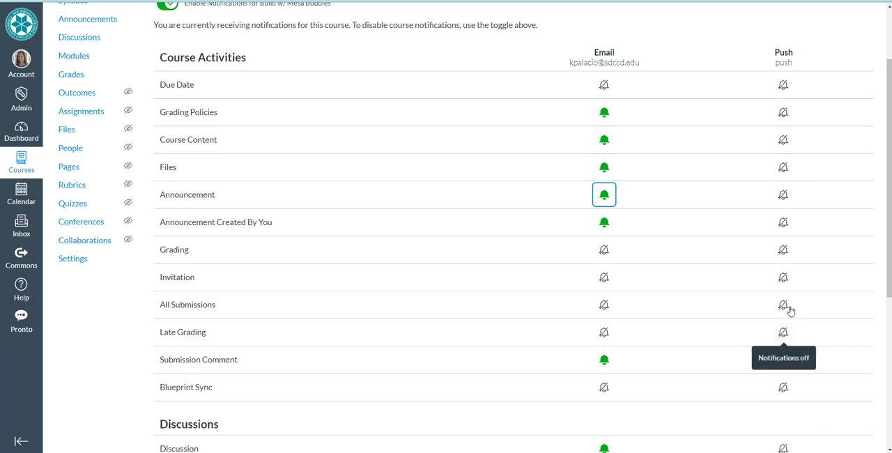
mouse_move(800, 50)
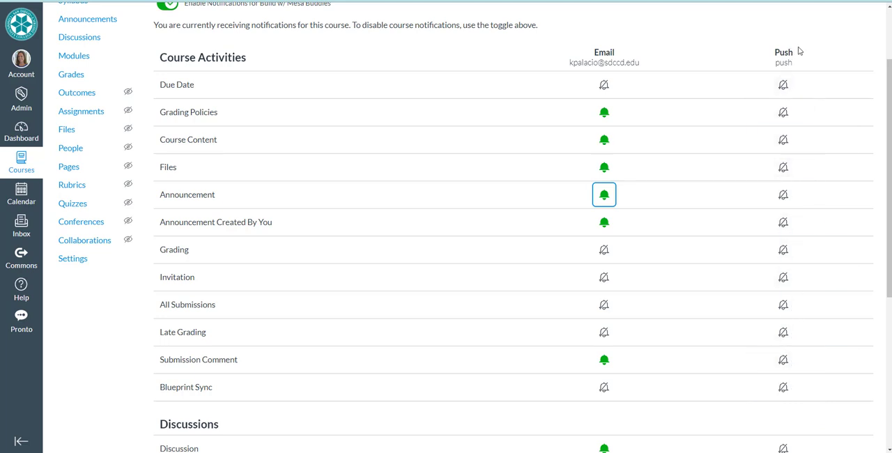
mouse_move(764, 58)
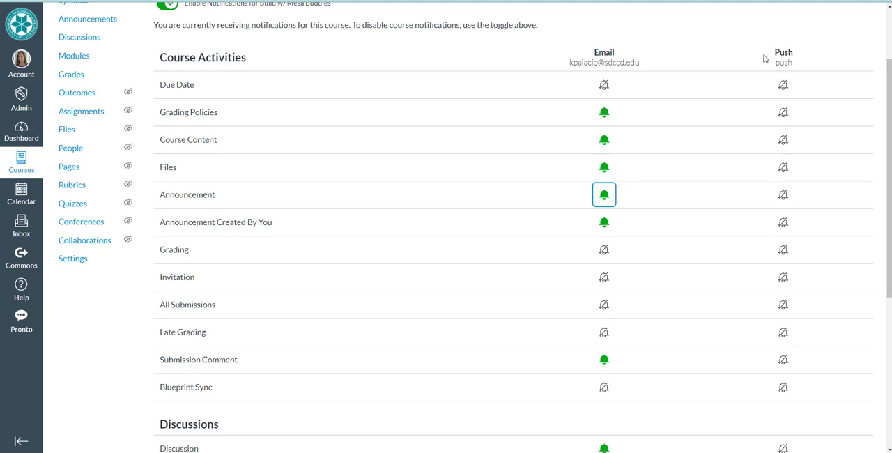
mouse_move(786, 63)
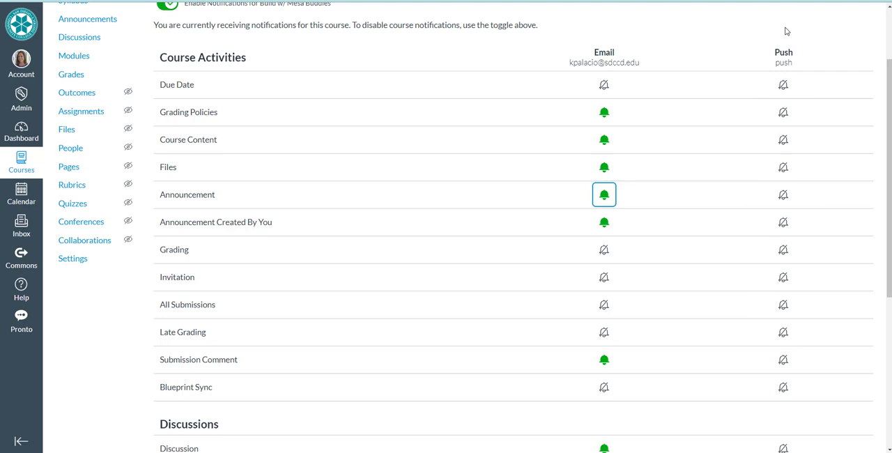
scroll(up, 3)
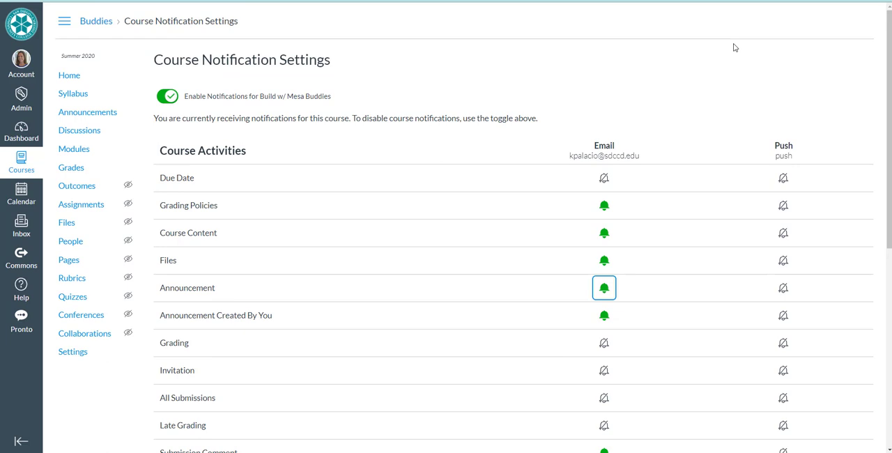